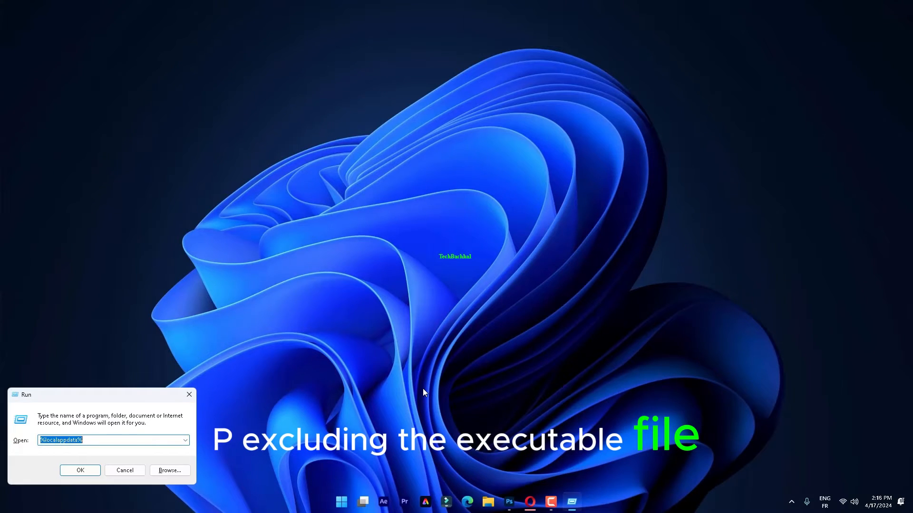
- Reach Performance Options' Advanced page via sysdm.cpl for processor scheduling and virtual memory
text(sysdm.cpl)
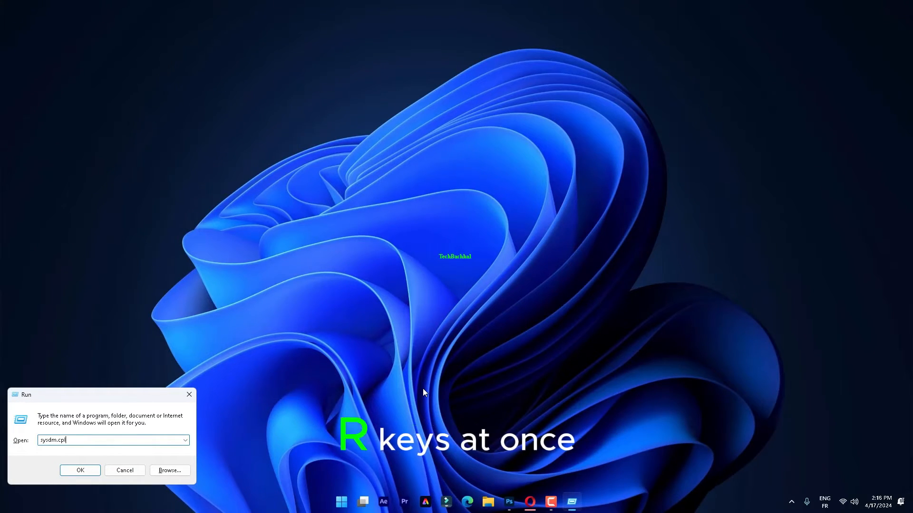
click(79, 471)
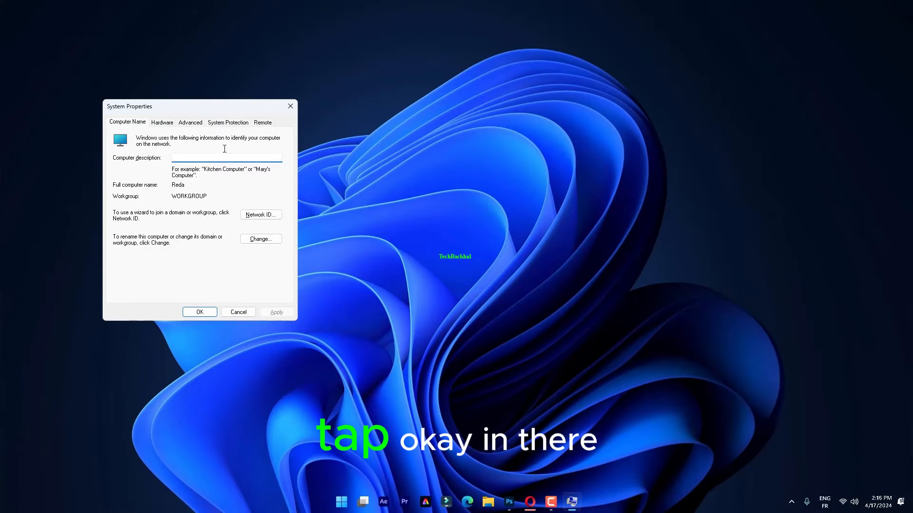
click(190, 121)
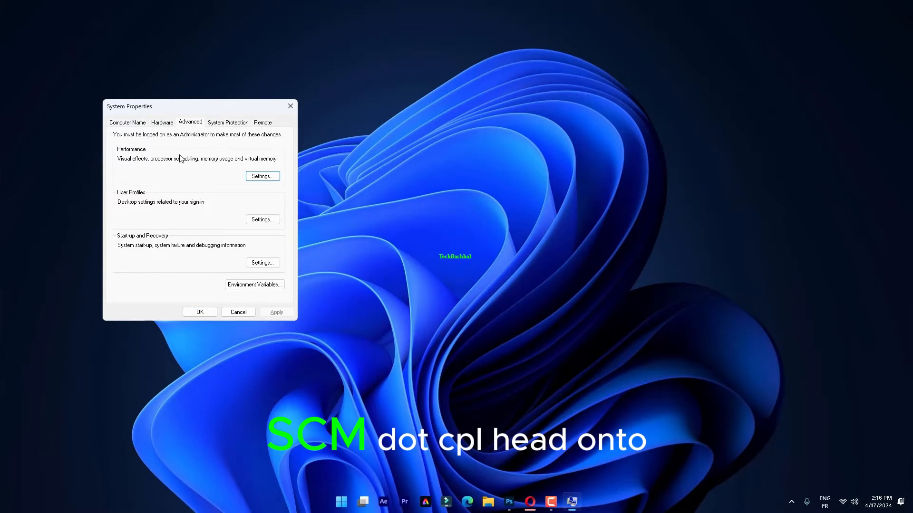
click(262, 176)
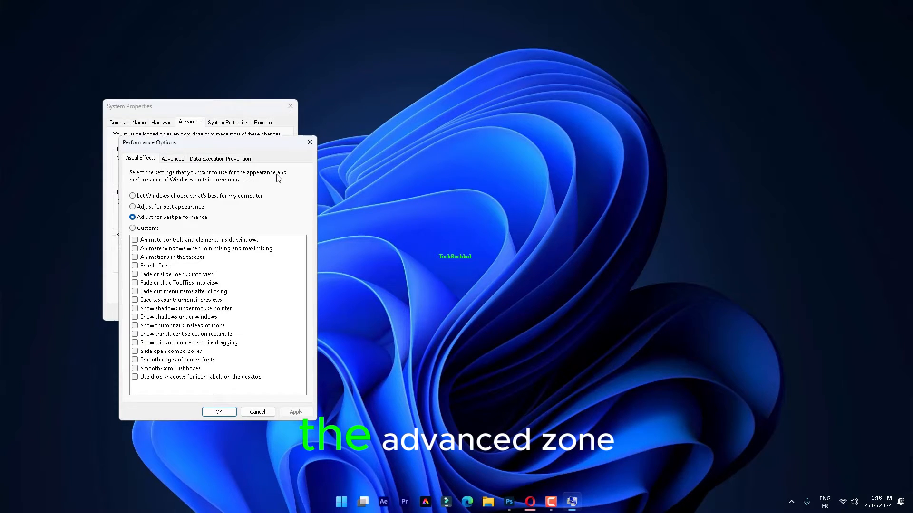
mouse_move(536, 306)
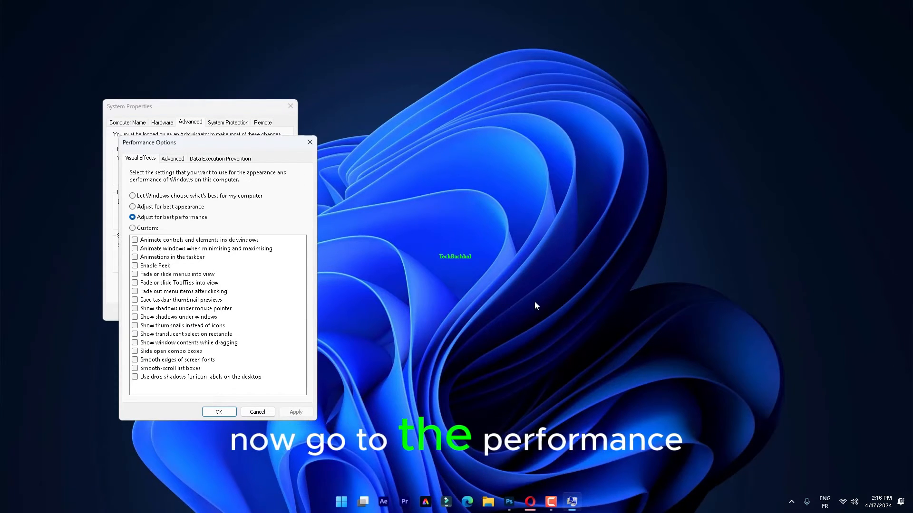
click(173, 158)
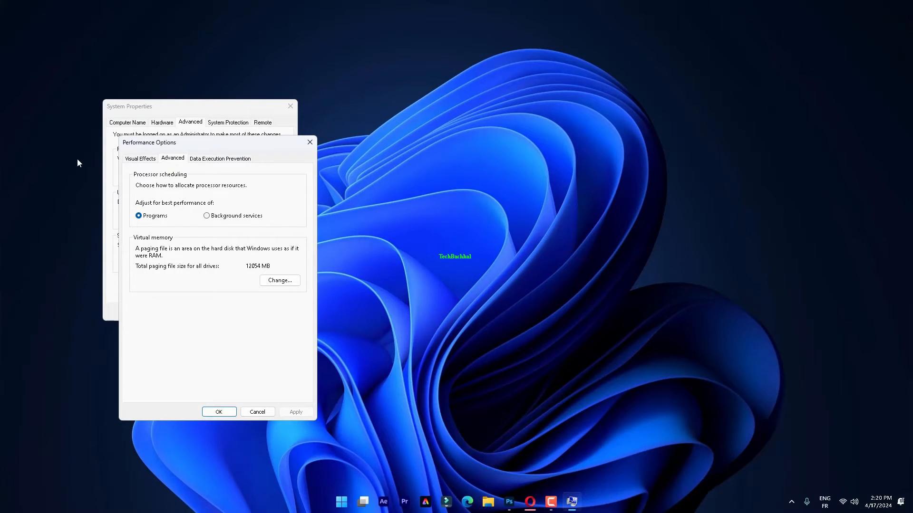
- Turn on DEP for all programs except selected ones and browse System32 for an exclusion
click(220, 157)
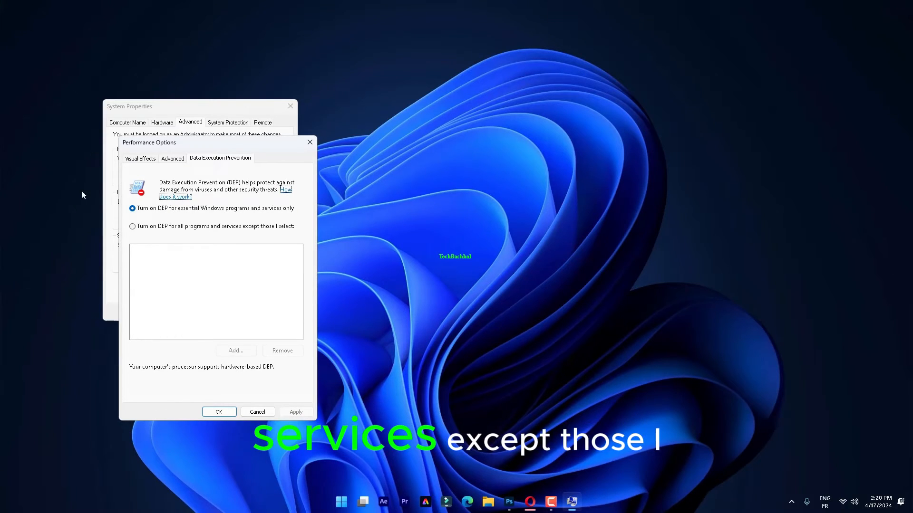
click(133, 227)
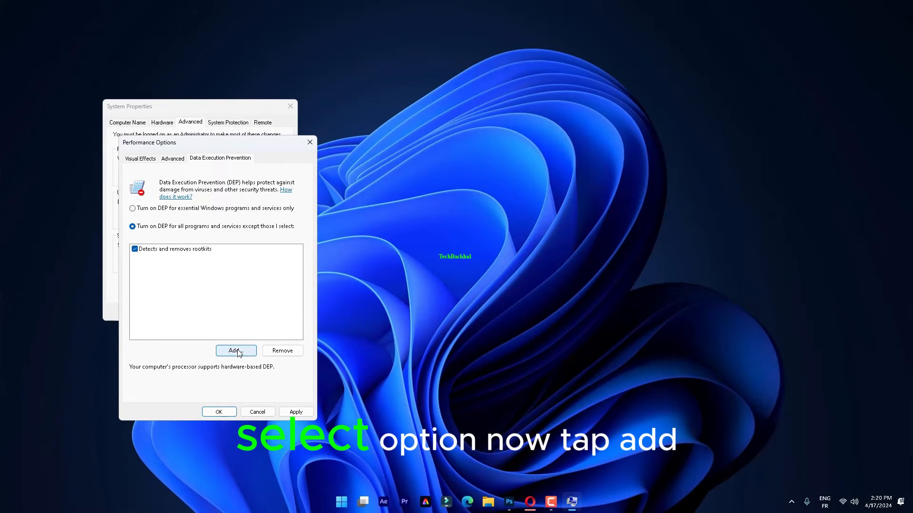
click(235, 351)
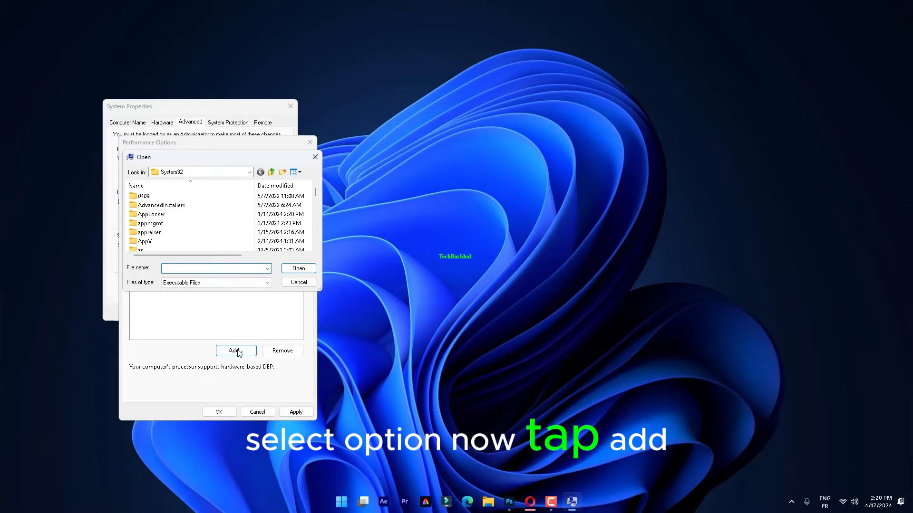
mouse_move(213, 248)
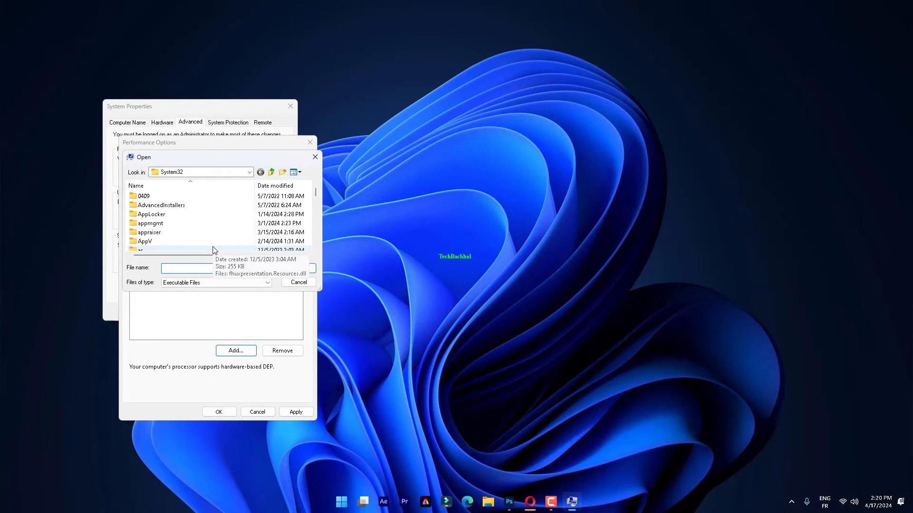
scroll(down, 3)
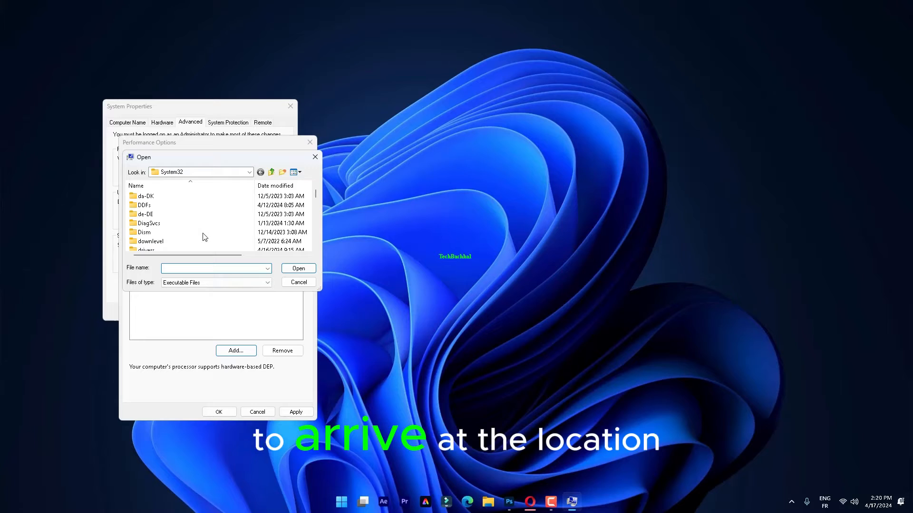
scroll(down, 3)
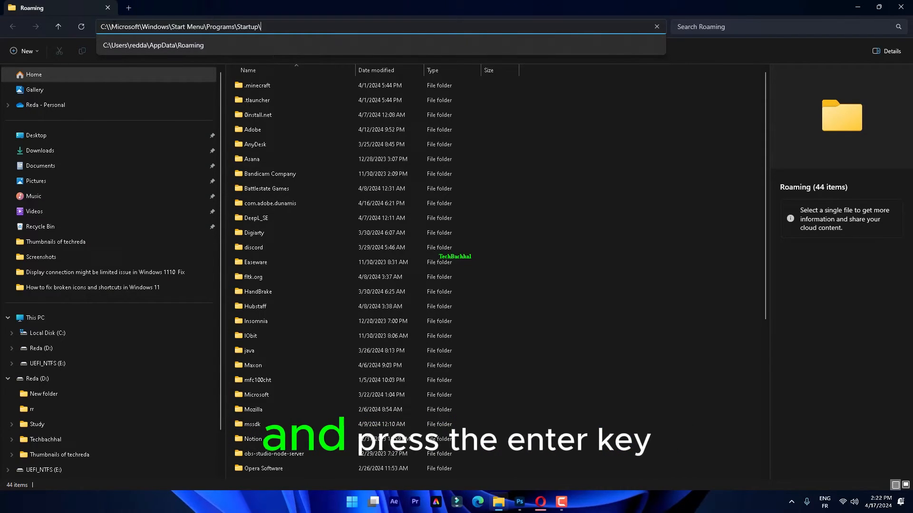
- Navigate to the Start-up folder holding the DeepL and RemotePC shortcuts, then close Explorer
key(Enter)
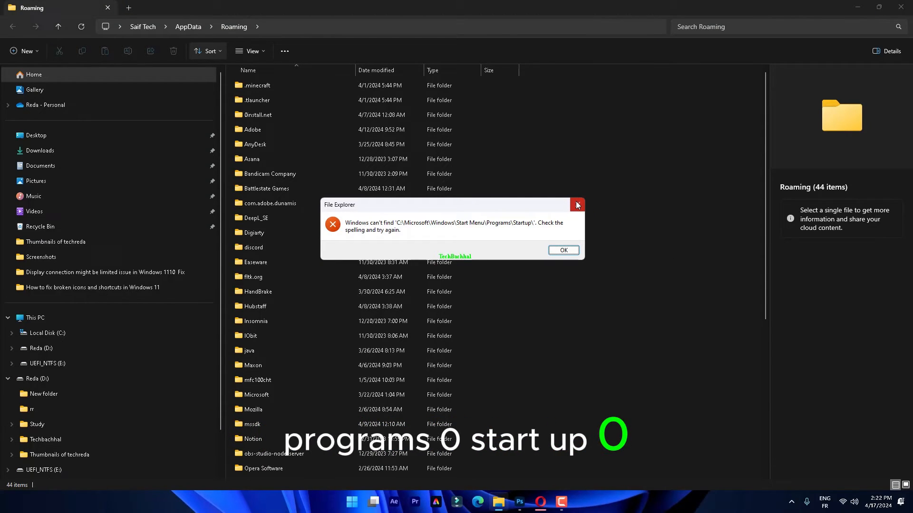
click(577, 205)
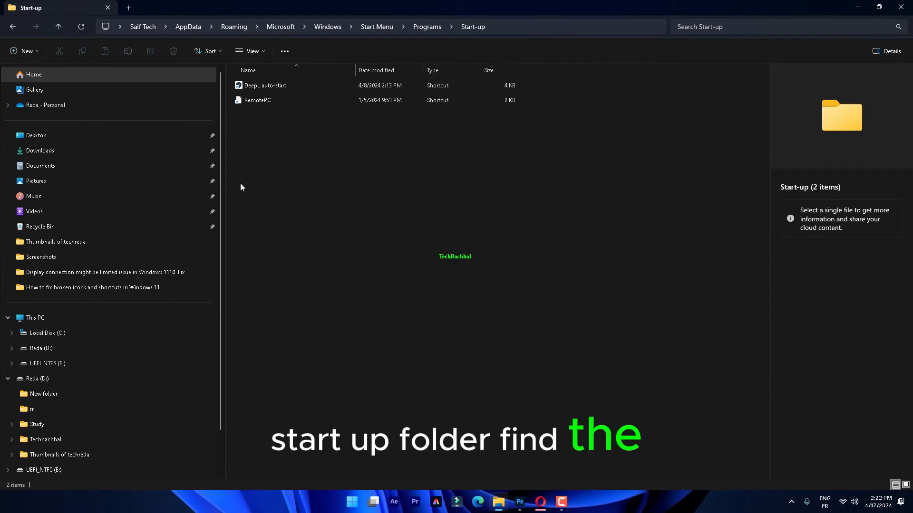
click(265, 86)
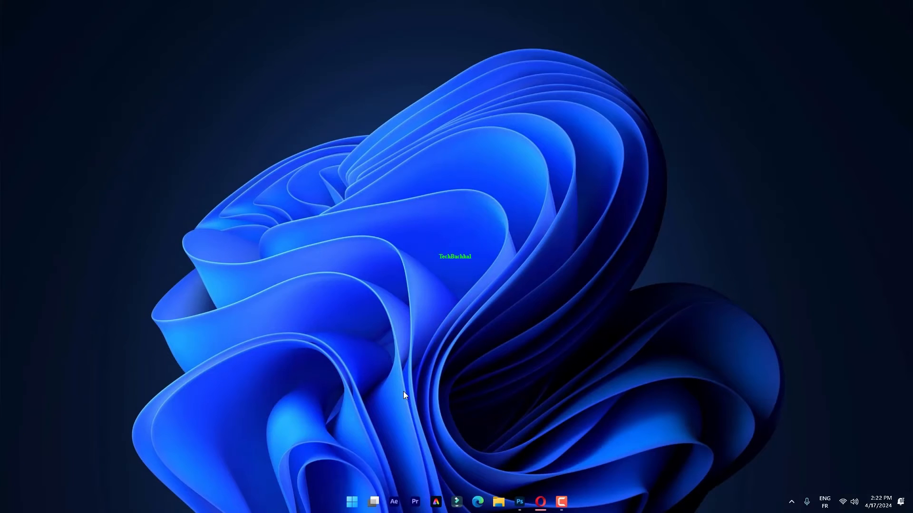
- Run sfc /scannow in an administrator Command Prompt to scan system files
text(comm)
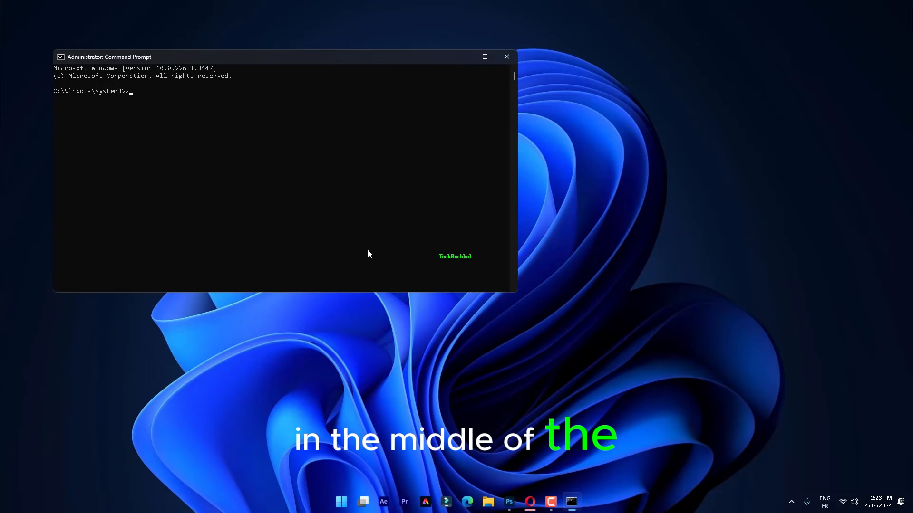
text(sfc /scannow)
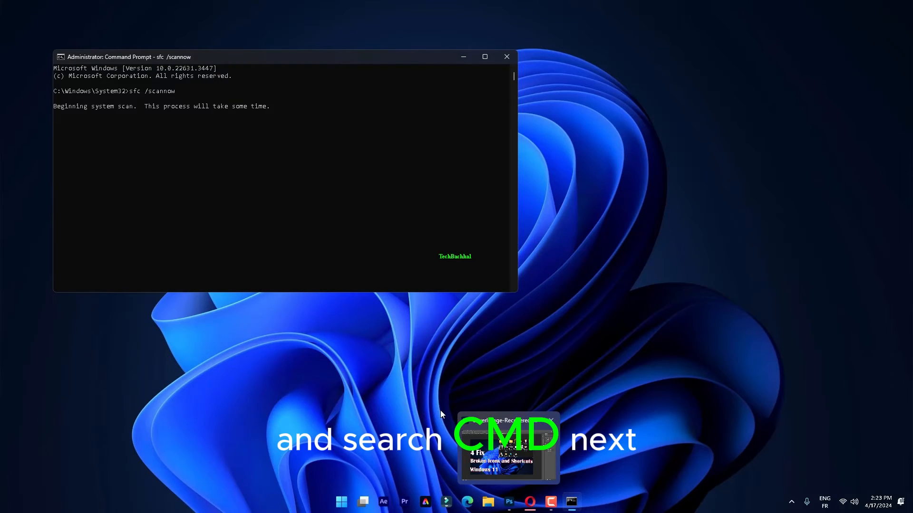
click(342, 502)
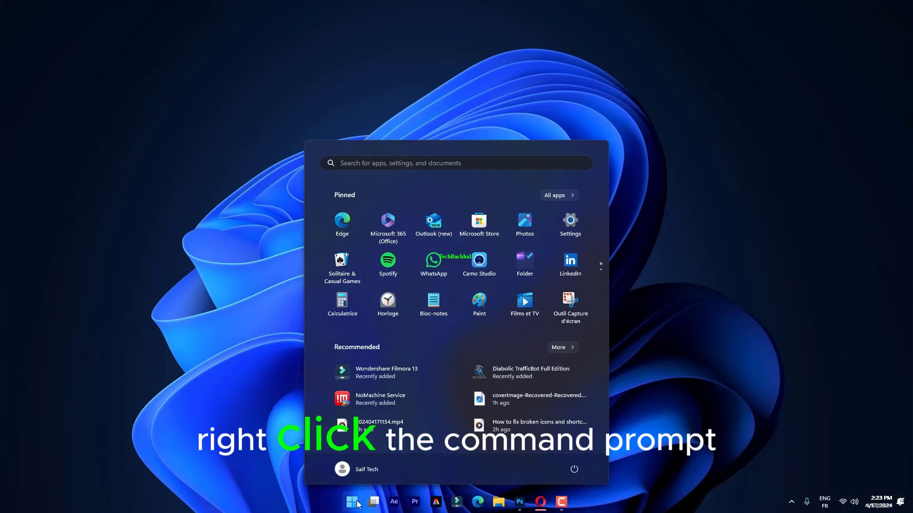
text(cmd)
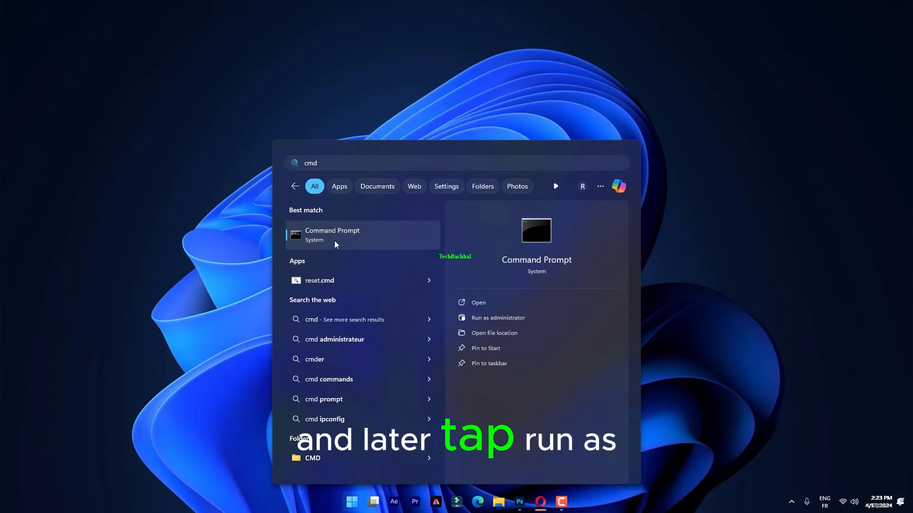
click(498, 318)
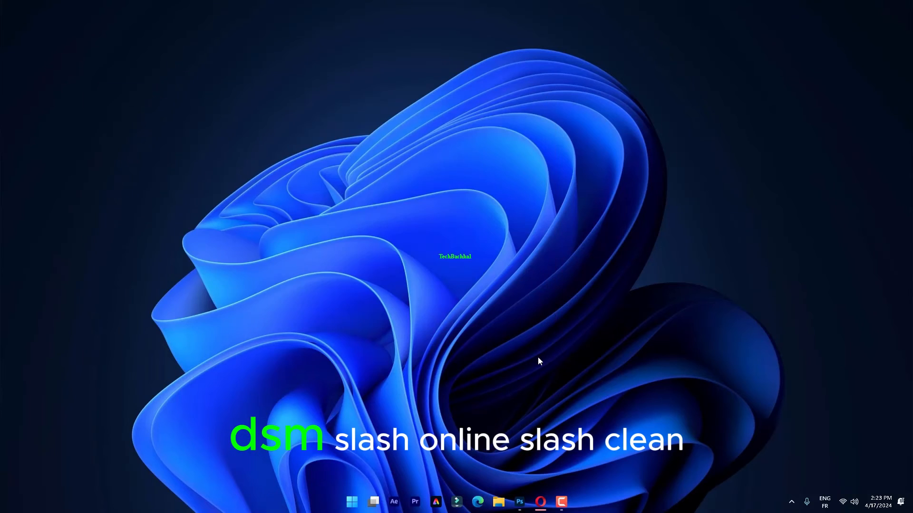
click(352, 502)
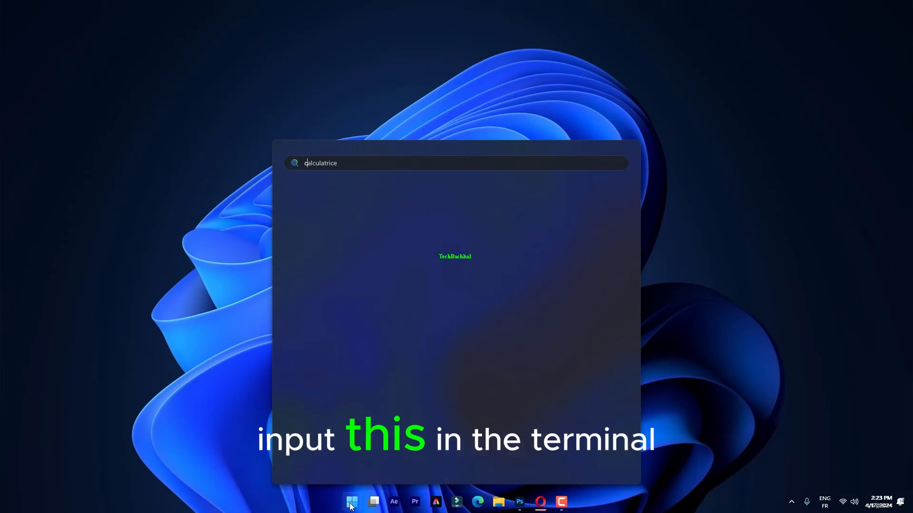
- Run chkdsk /r in an elevated Command Prompt, handle the restart-scheduling prompt, and close it
text(cmd)
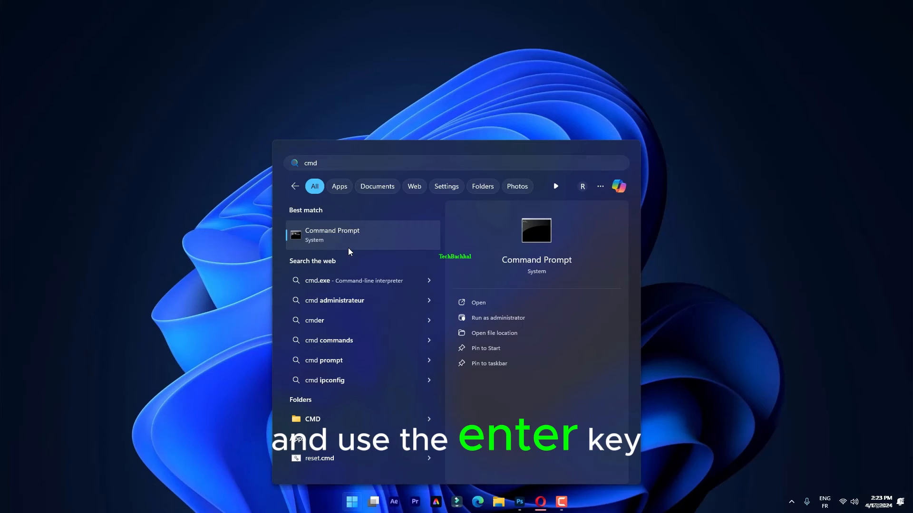
key(Enter)
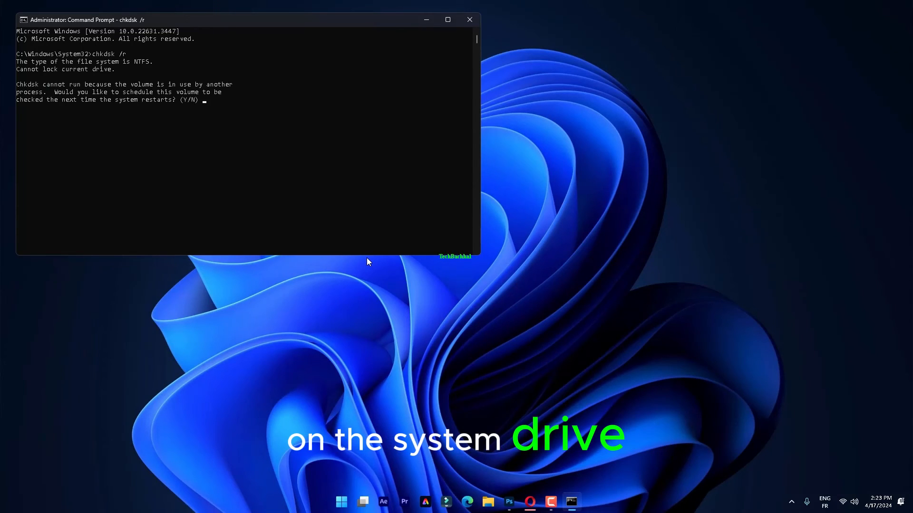
click(470, 20)
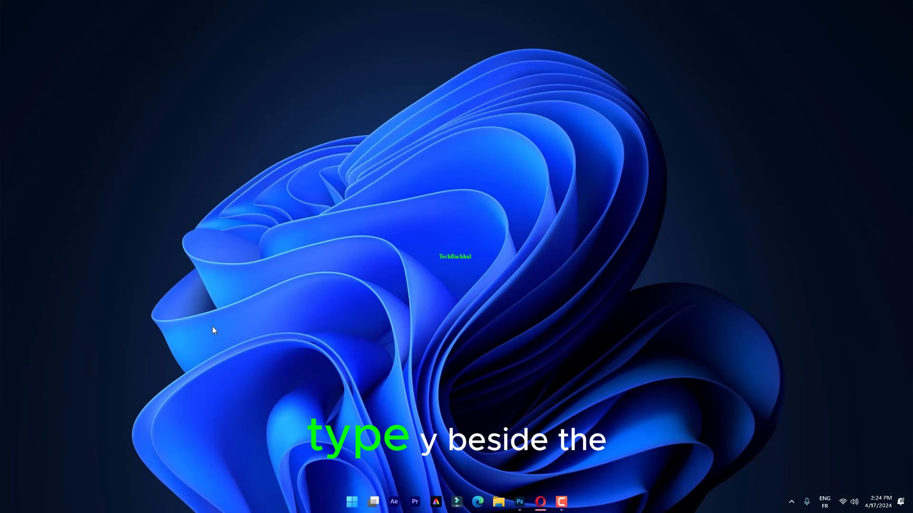
- Launch Windows Memory Diagnostic via mdsched.exe from the Run box
key(Win+r)
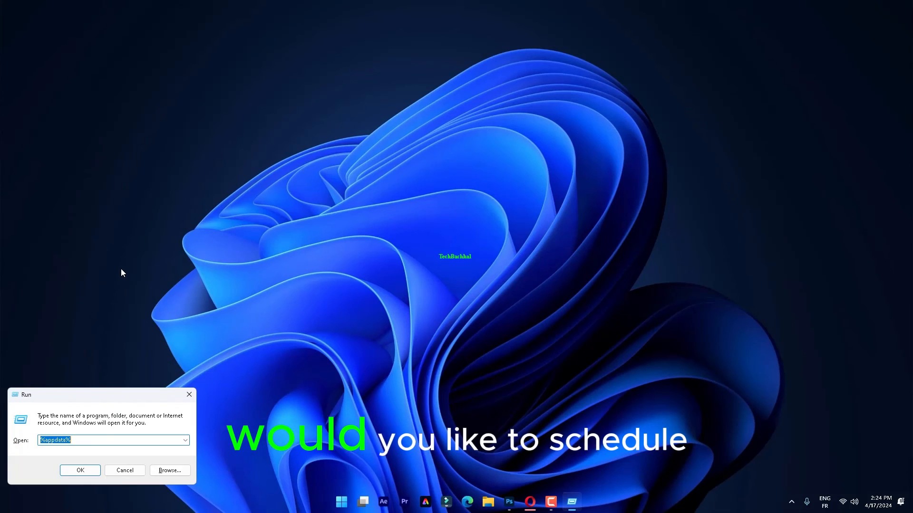
text(mdsched.exe)
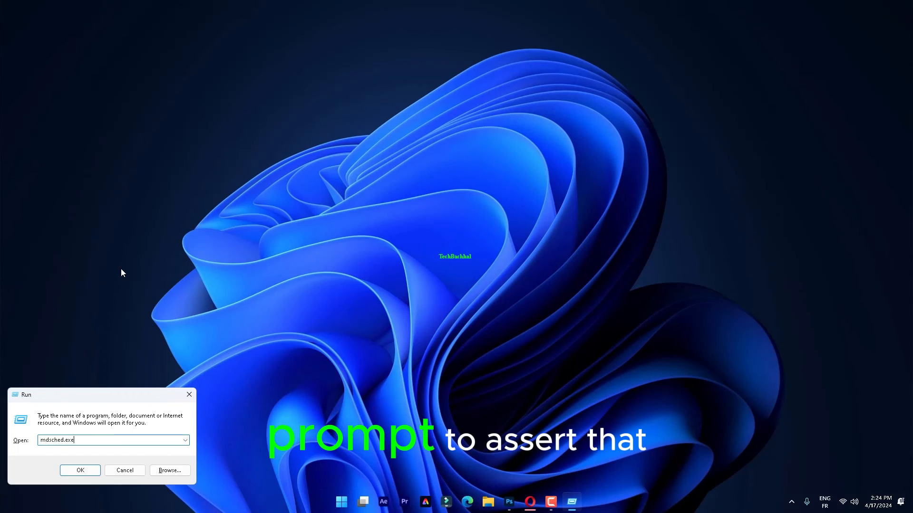
click(79, 470)
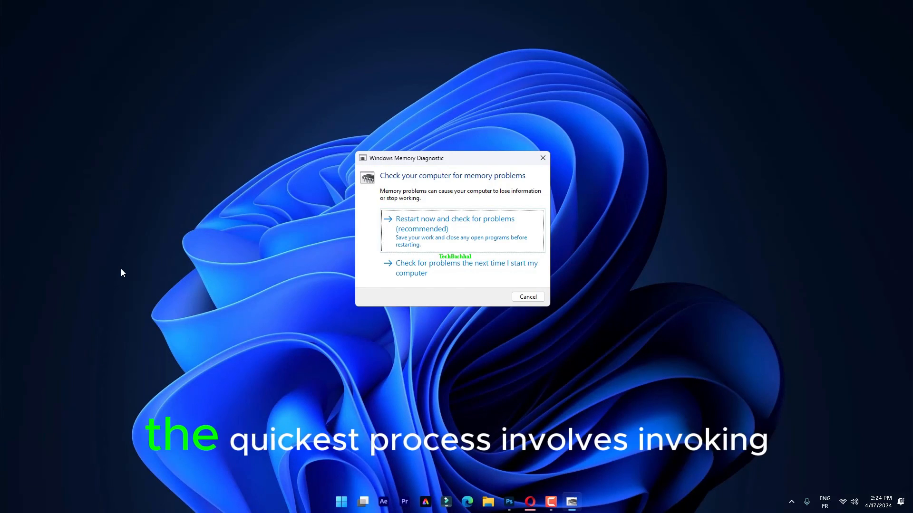